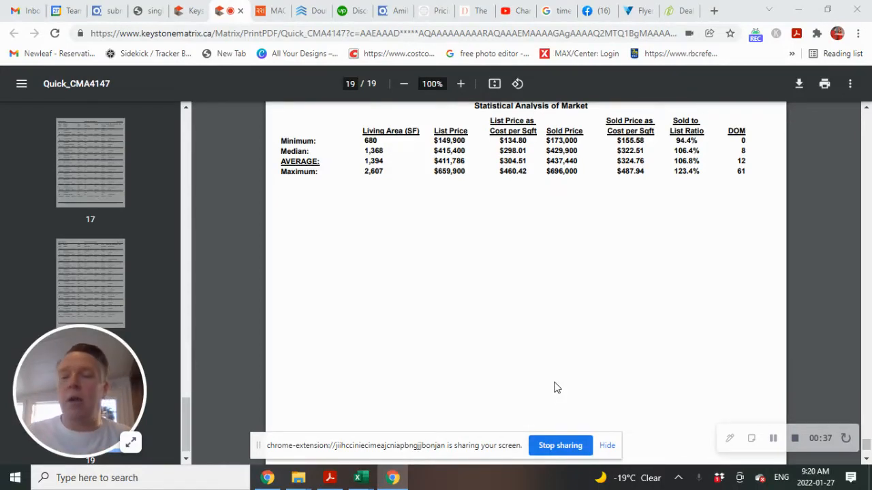
pyautogui.moveTo(400, 168)
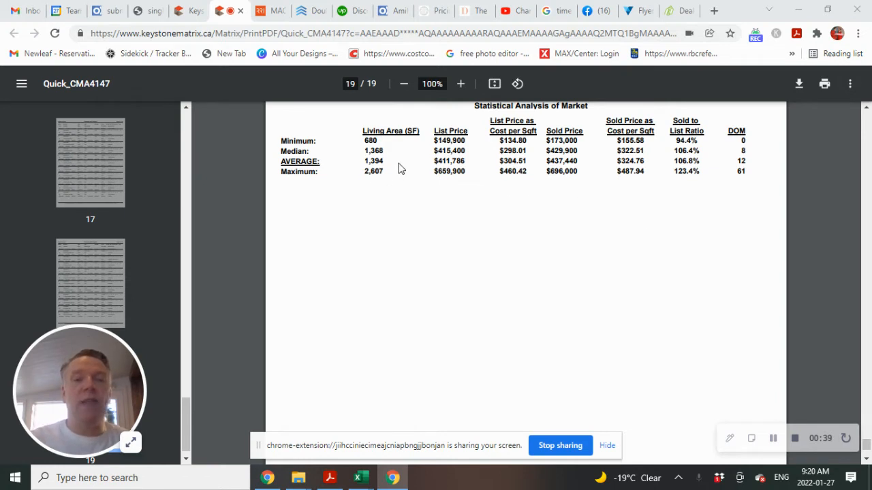
pyautogui.moveTo(410, 171)
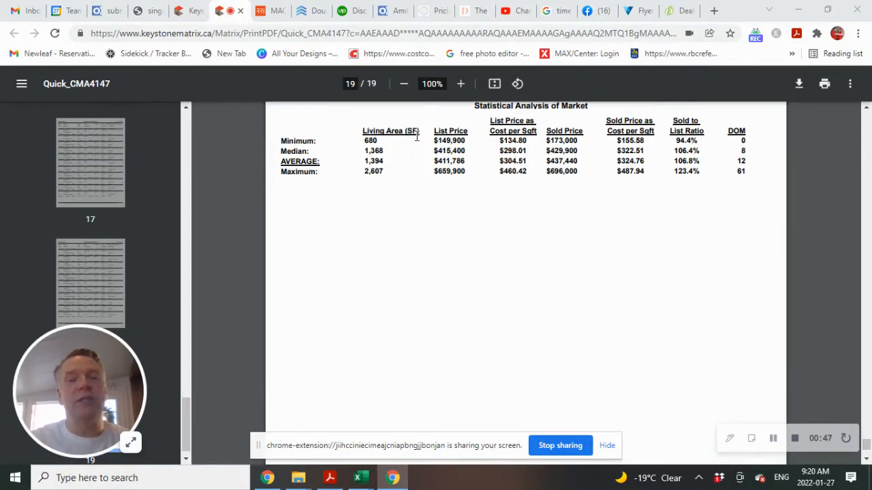
pyautogui.moveTo(400, 178)
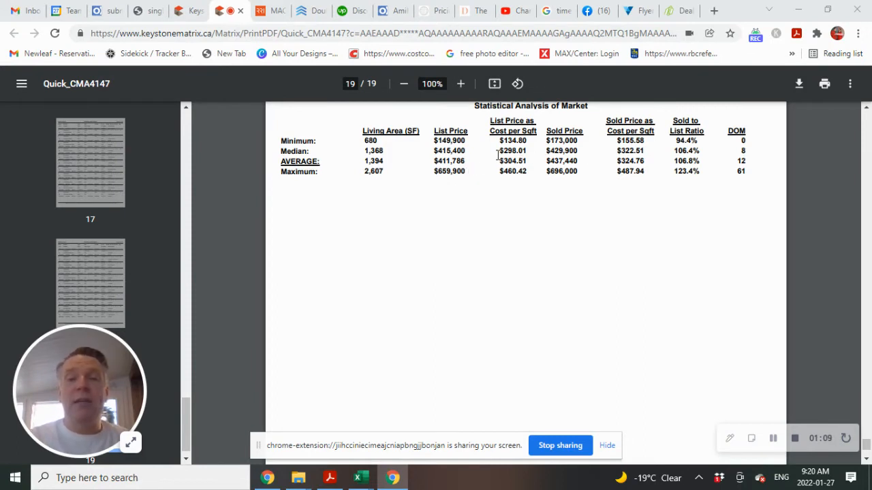
pyautogui.moveTo(602, 166)
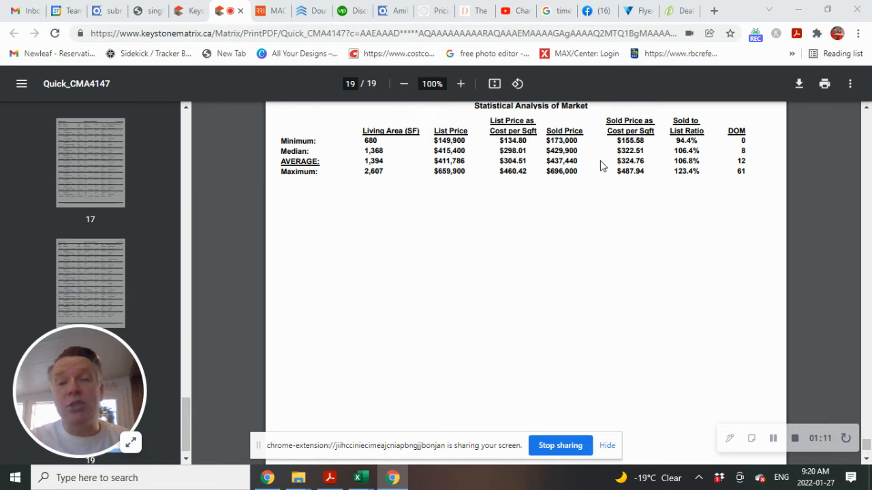
pyautogui.moveTo(591, 169)
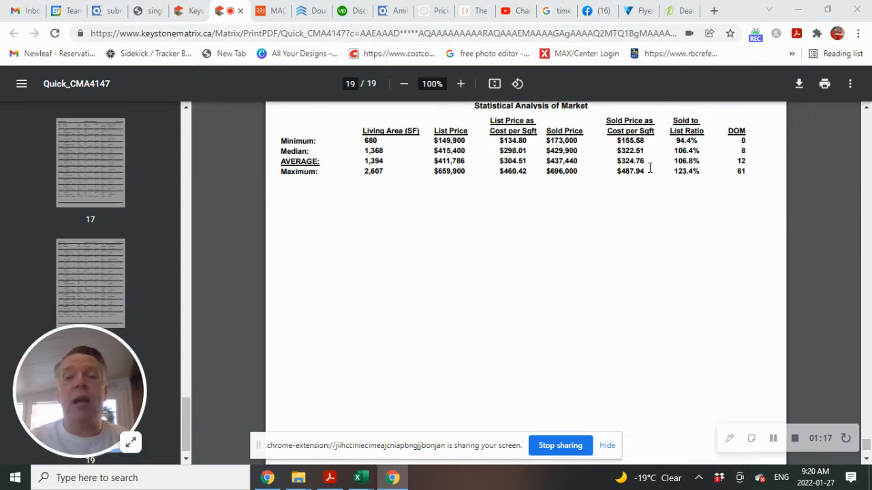
pyautogui.moveTo(651, 166)
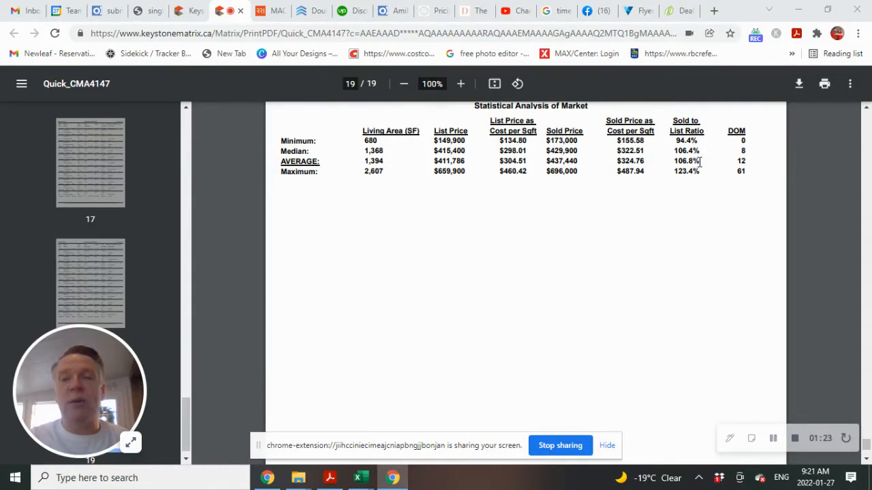
pyautogui.moveTo(700, 164)
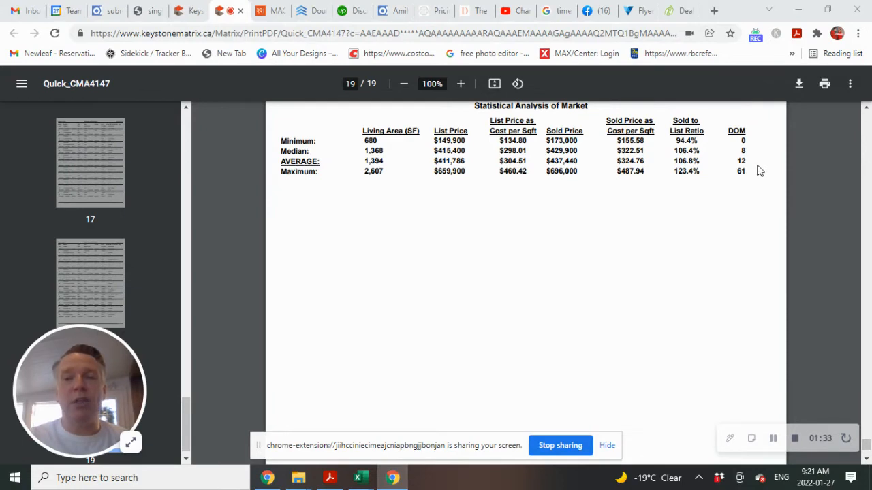
pyautogui.moveTo(752, 141)
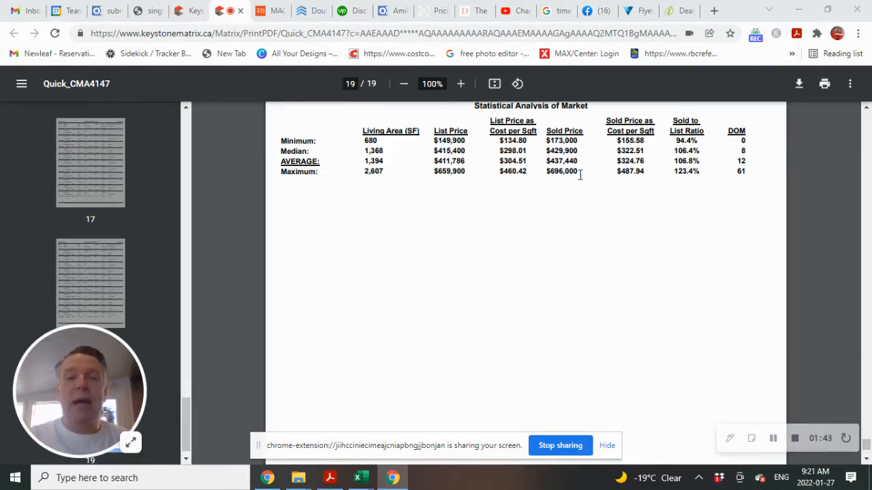
pyautogui.moveTo(669, 194)
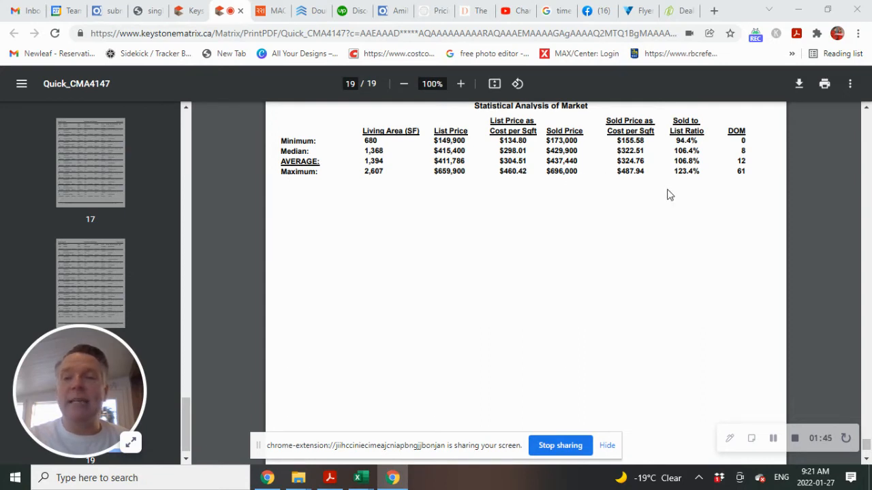
pyautogui.moveTo(715, 216)
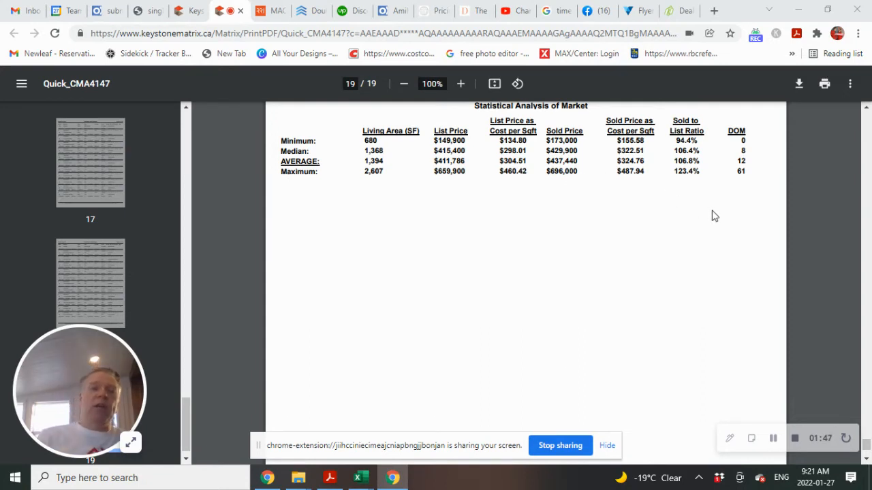